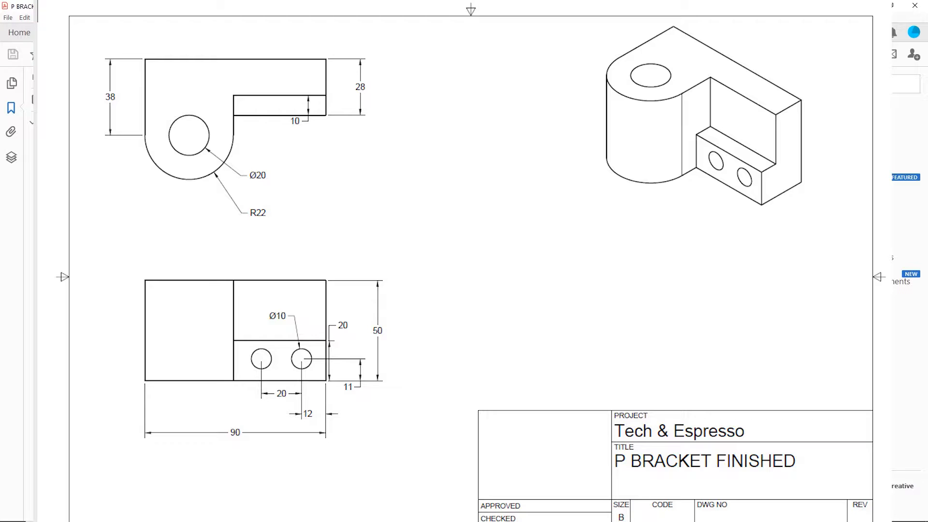
- Switch from the P Bracket drawing in Acrobat to the blank Fusion 360 design
click(783, 21)
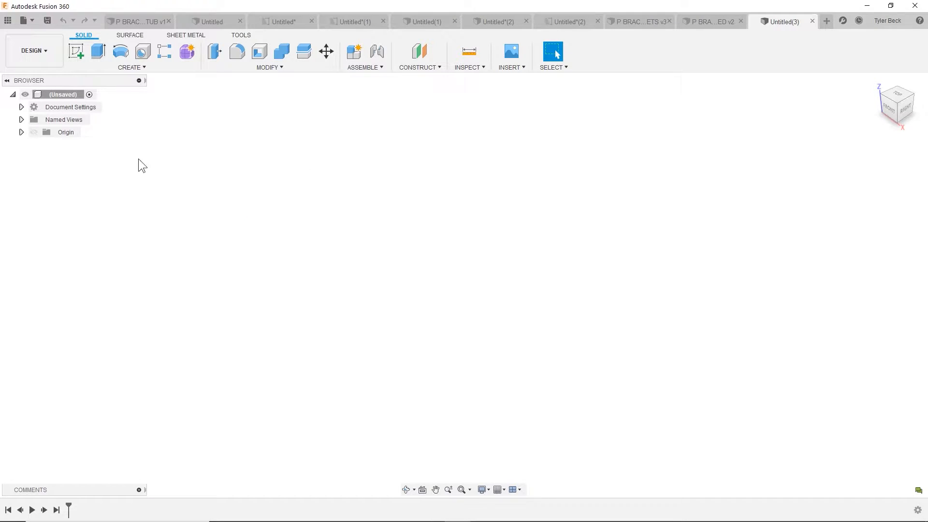
click(21, 107)
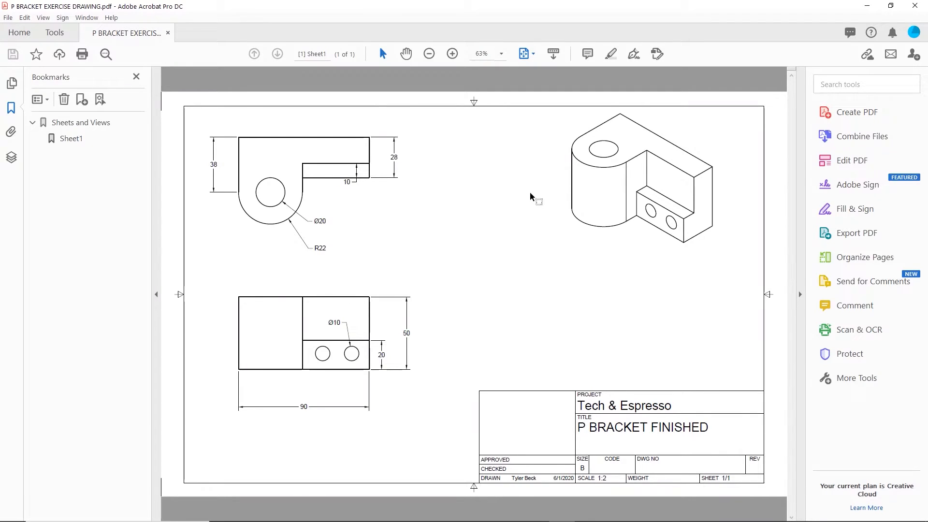
mouse_move(390, 247)
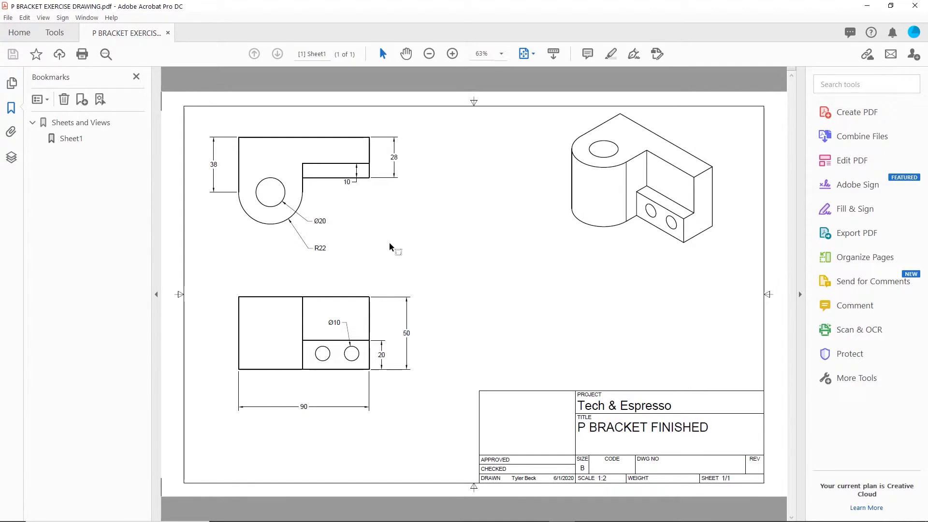
mouse_move(407, 259)
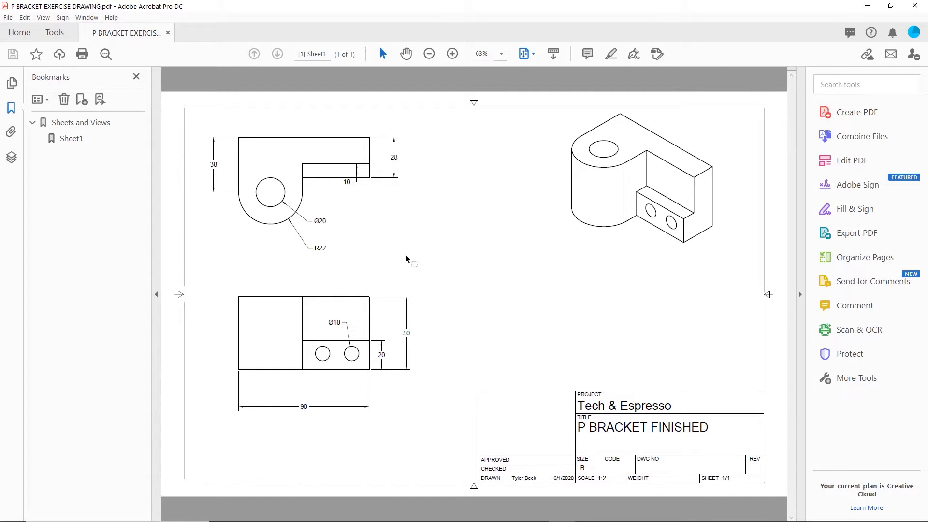
mouse_move(257, 302)
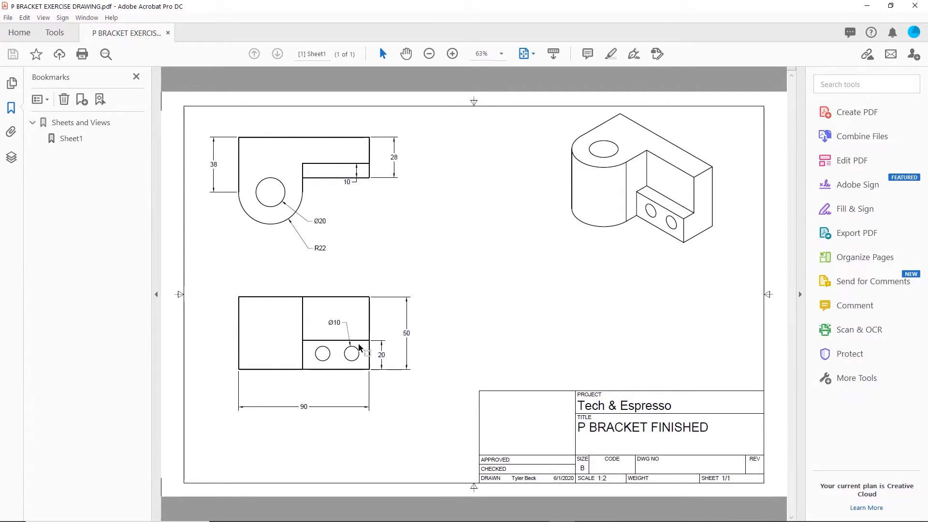
mouse_move(256, 175)
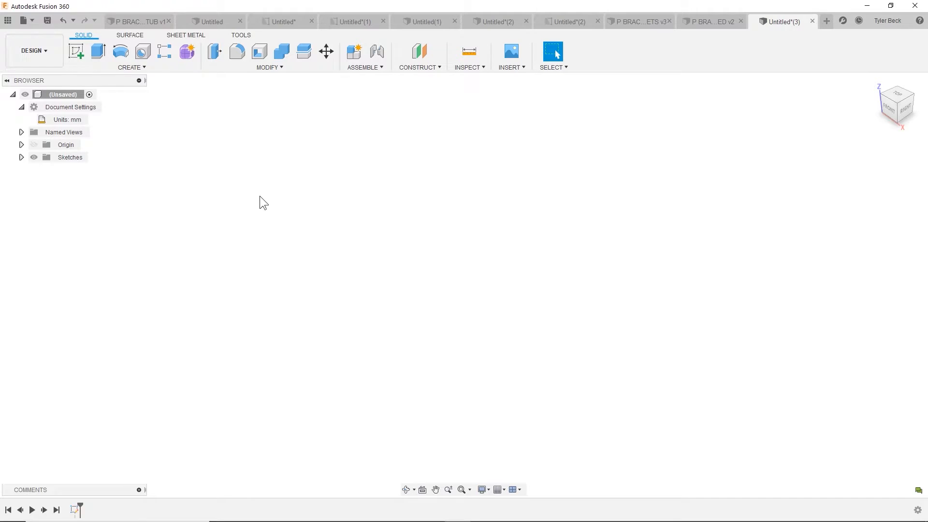
mouse_move(76, 51)
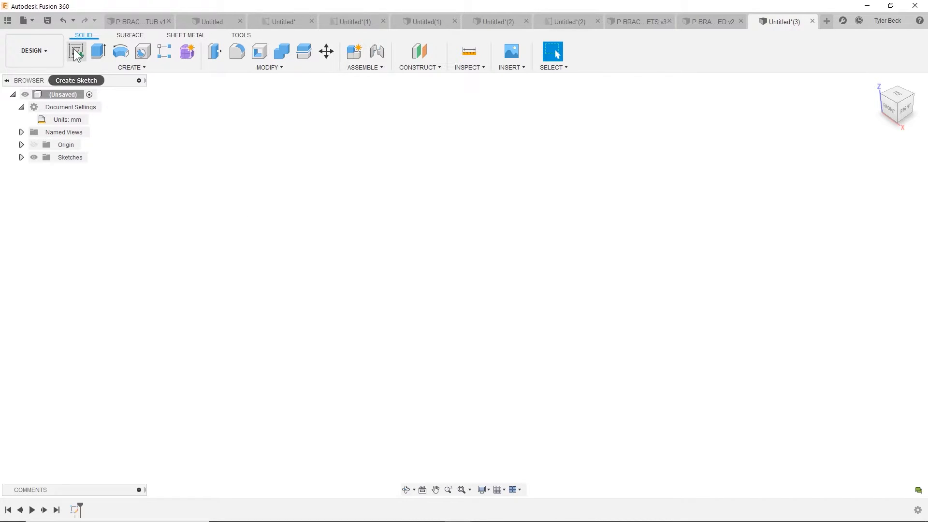
- Start a new sketch on the horizontal XY ground plane
click(75, 51)
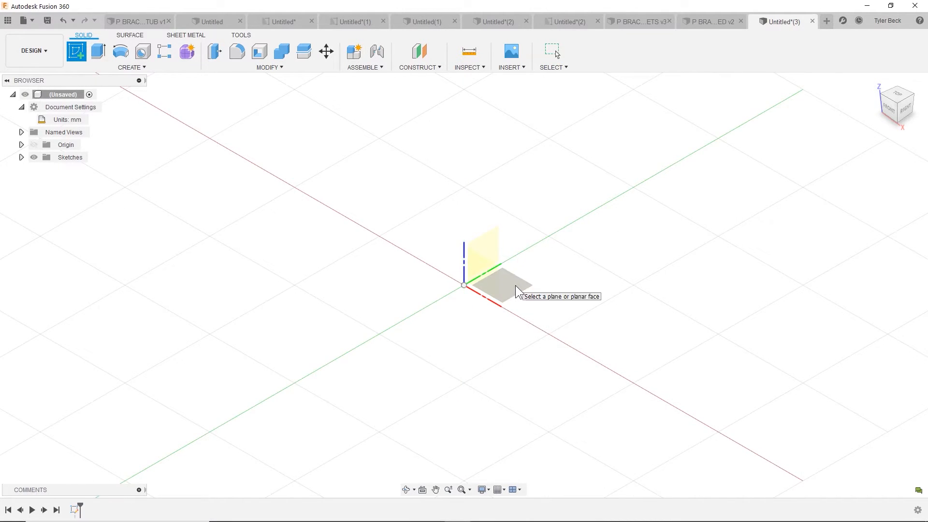
click(497, 278)
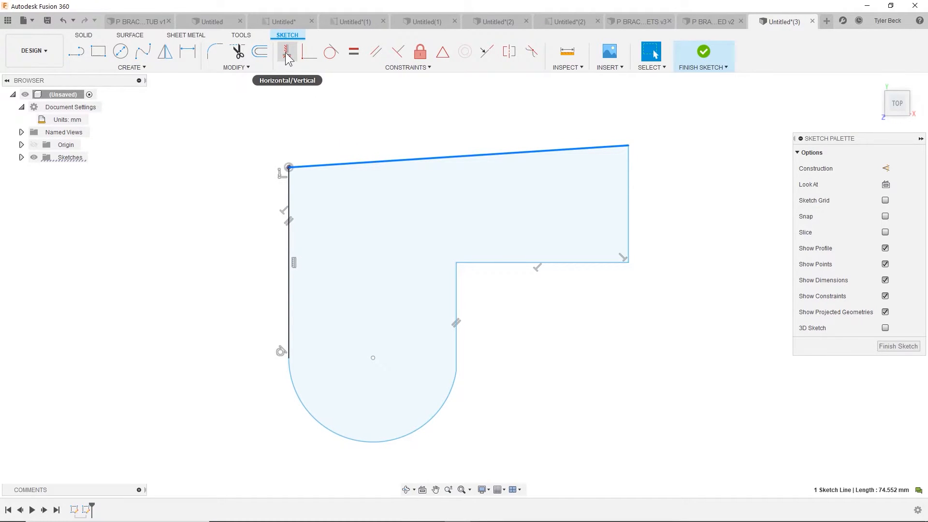
- Constrain the sloped top line horizontal and drag the right corner outward
click(287, 52)
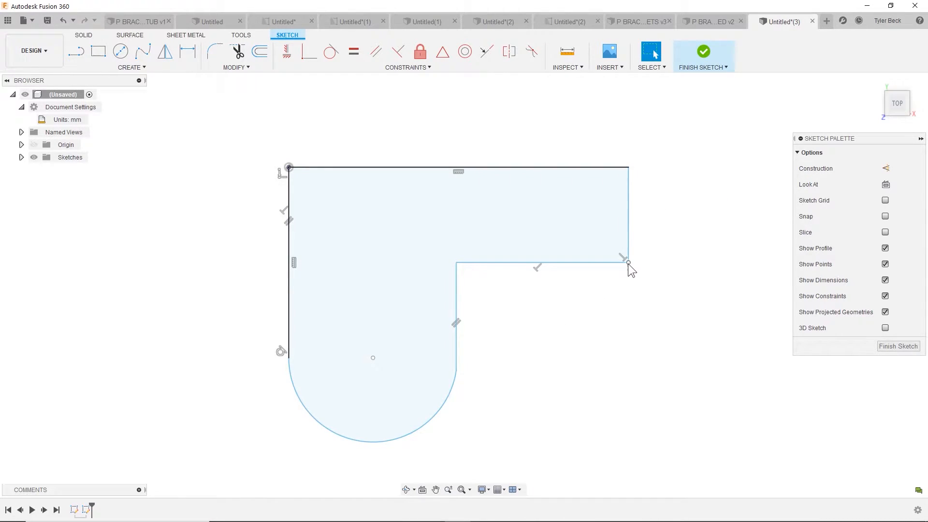
drag(624, 261, 642, 275)
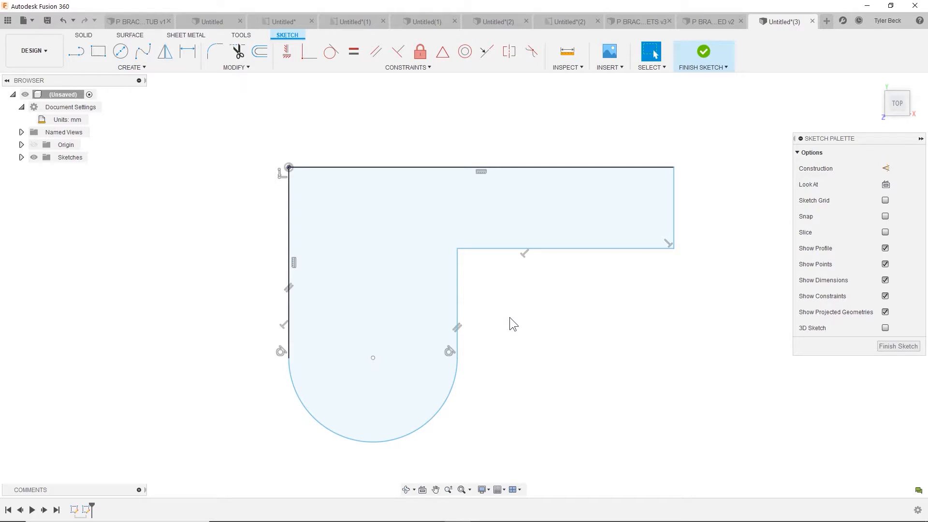
mouse_move(734, 409)
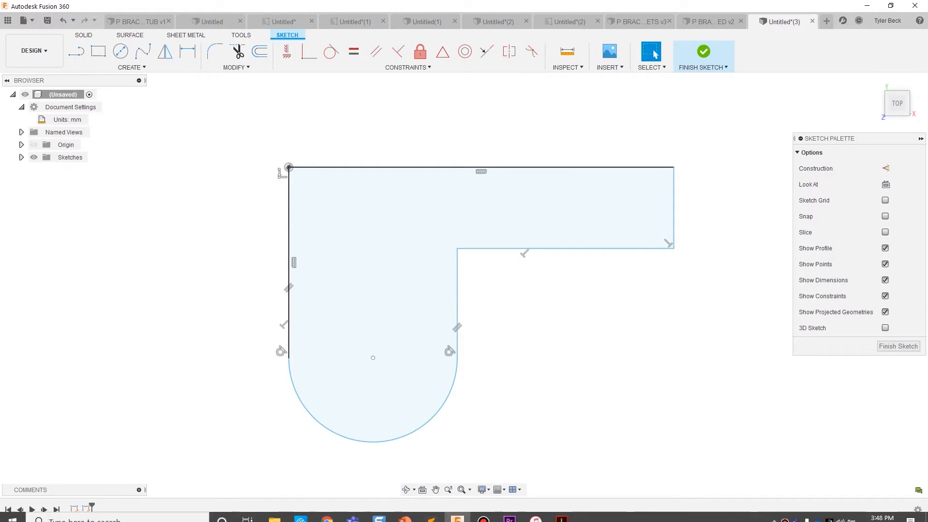
- Dimension the top edge 90 mm, right edge 28 mm and arc R22
click(185, 52)
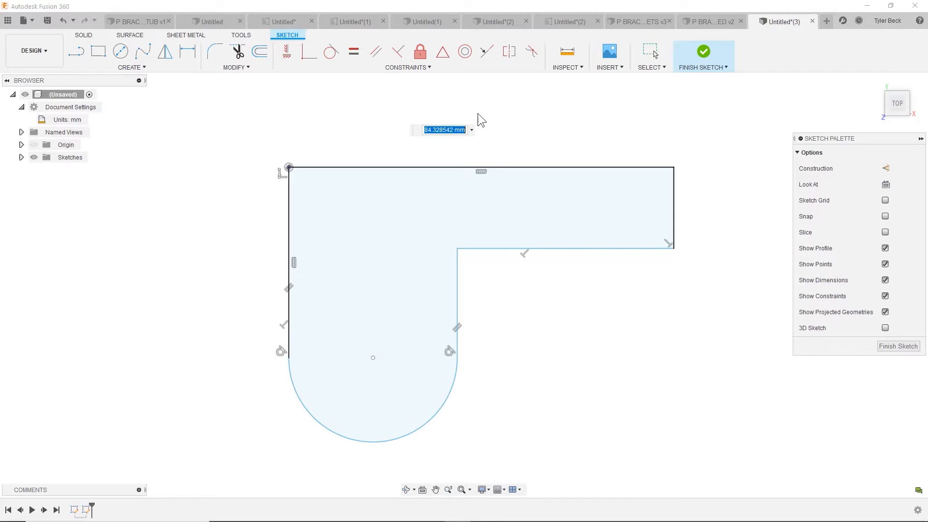
text(90.00)
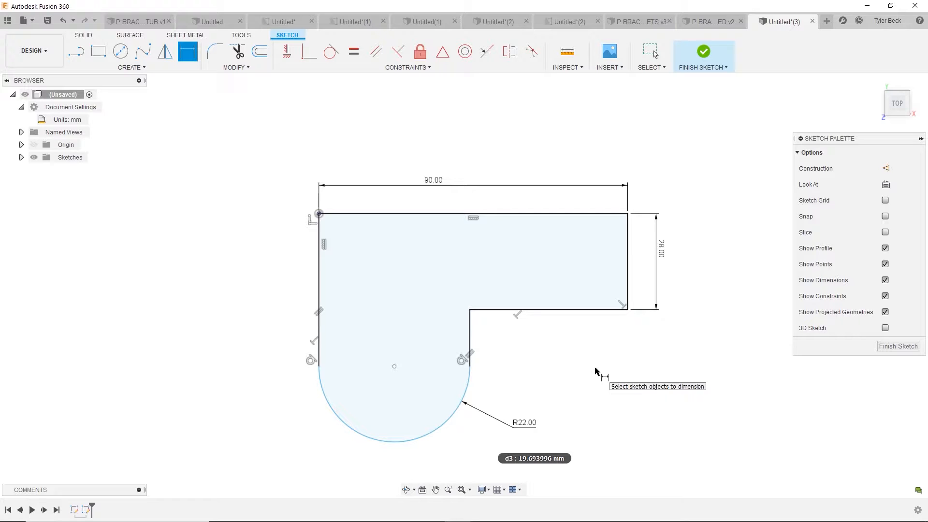
mouse_move(595, 378)
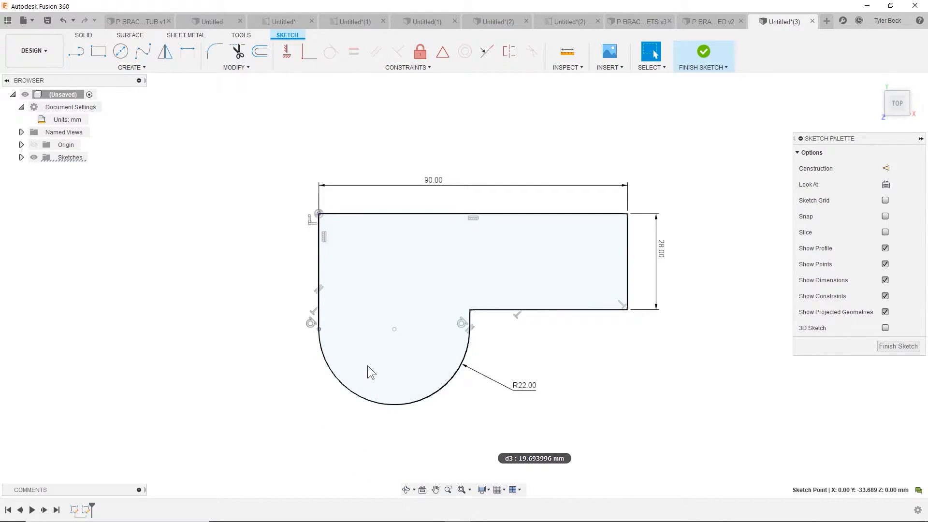
click(319, 266)
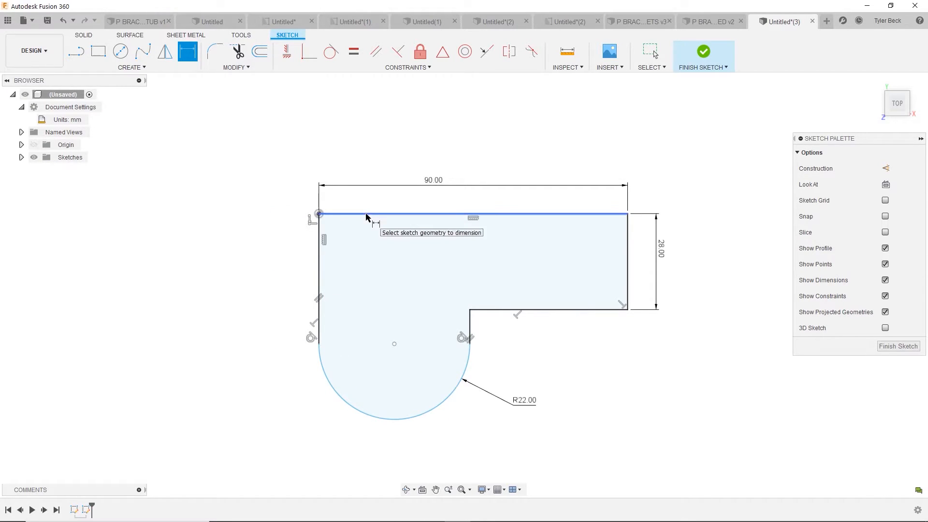
mouse_move(379, 399)
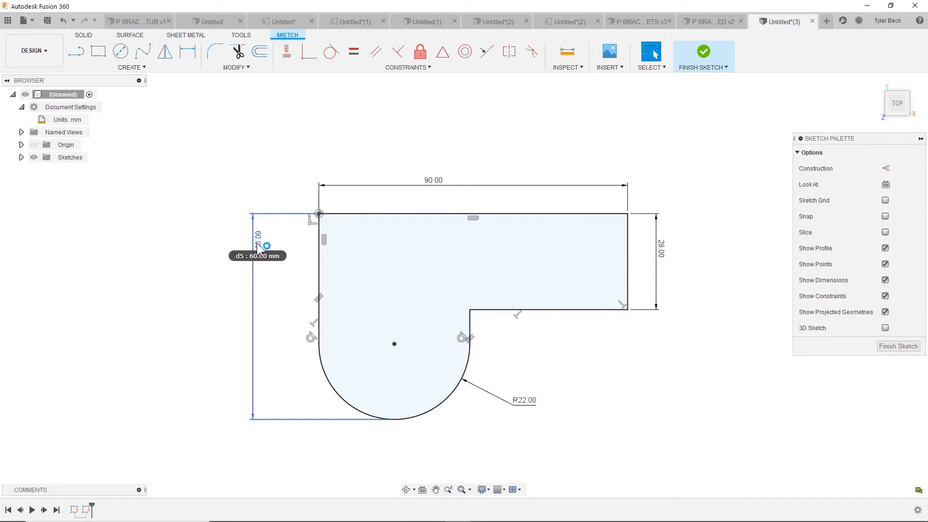
- Add a driven 60 mm height dimension and dimension the left edge 38 mm
right_click(258, 246)
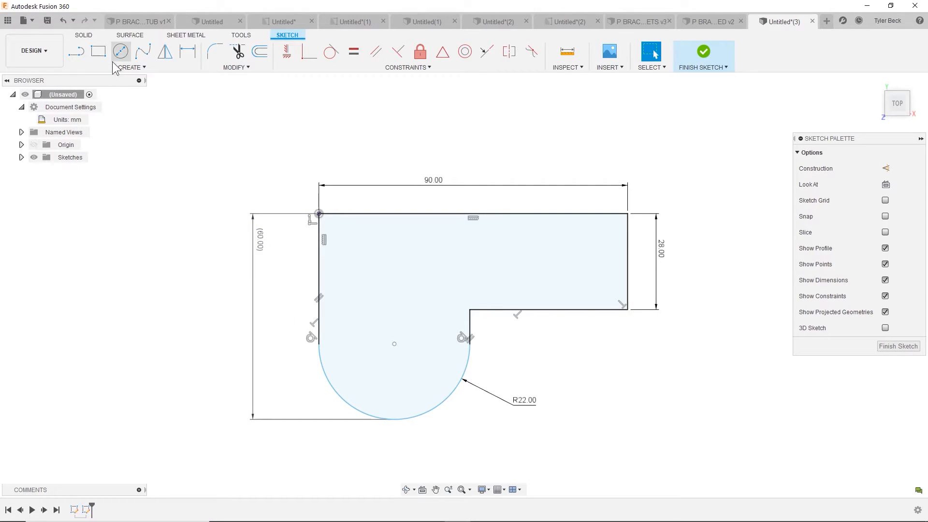
click(319, 266)
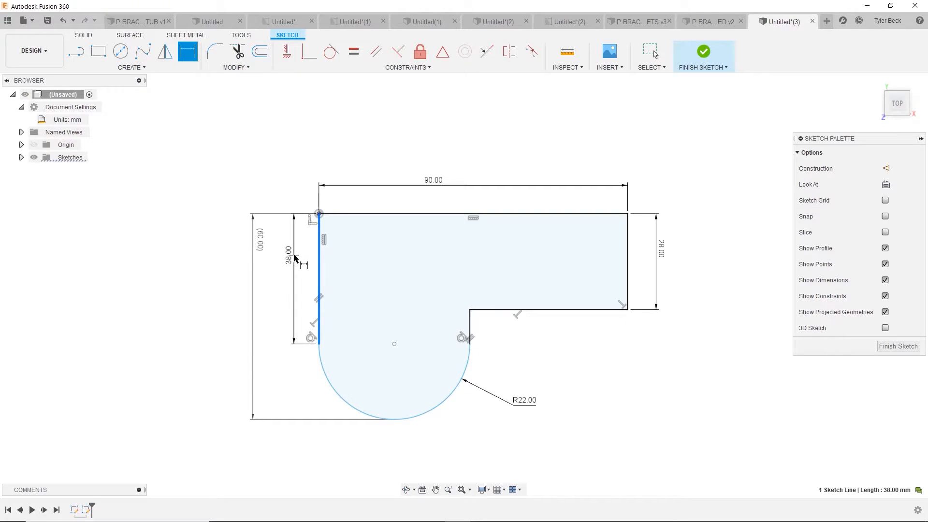
double_click(287, 249)
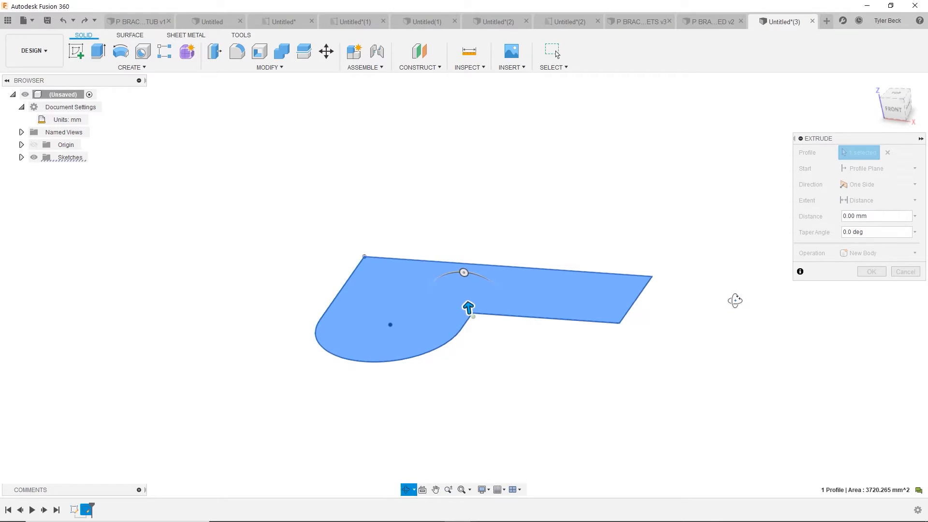
- Enter a 50 mm distance and confirm the bracket profile extrusion
text(5)
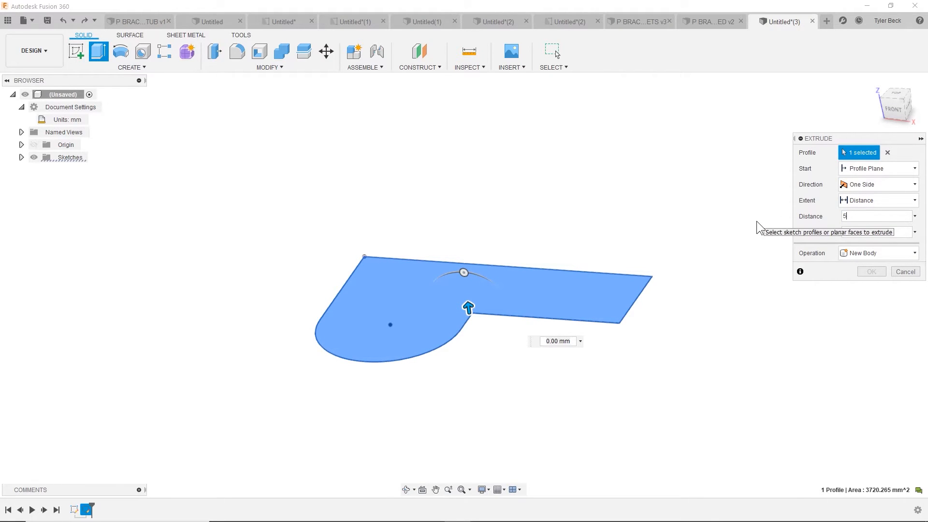
text(0)
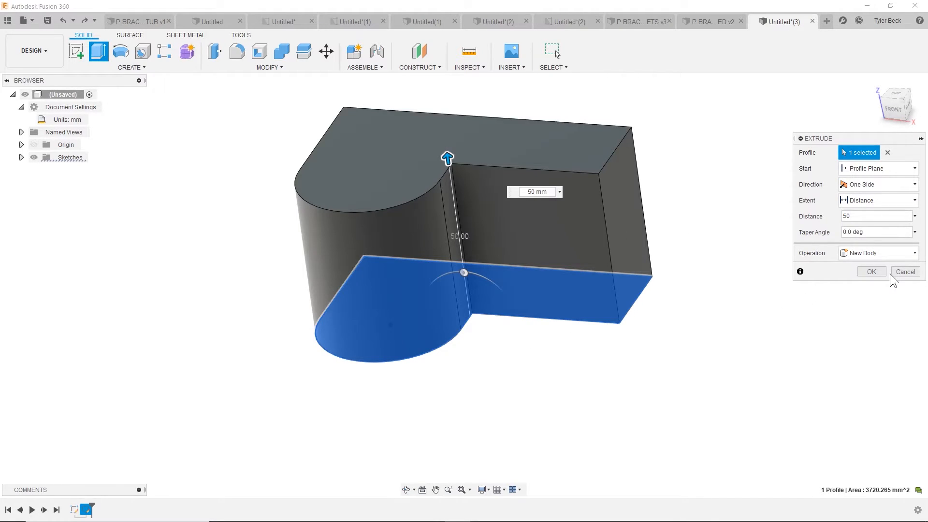
click(870, 271)
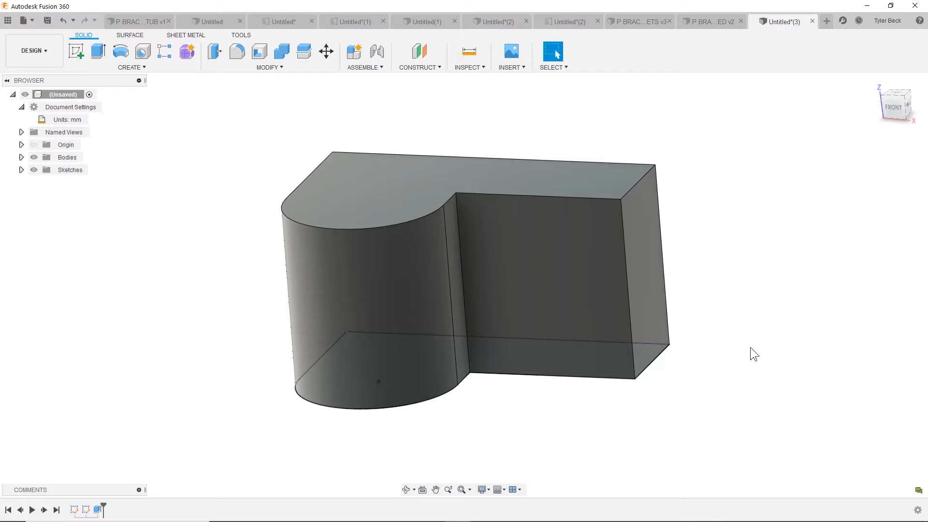
click(536, 266)
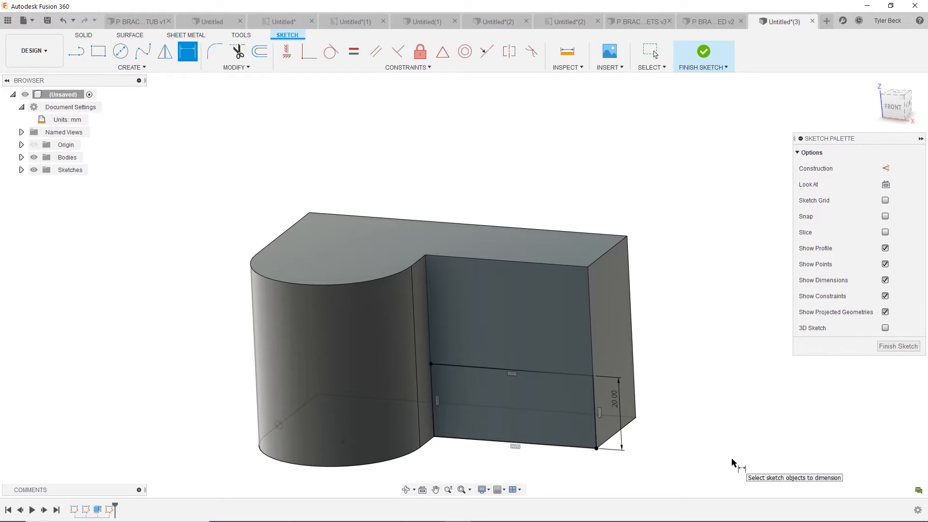
mouse_move(551, 414)
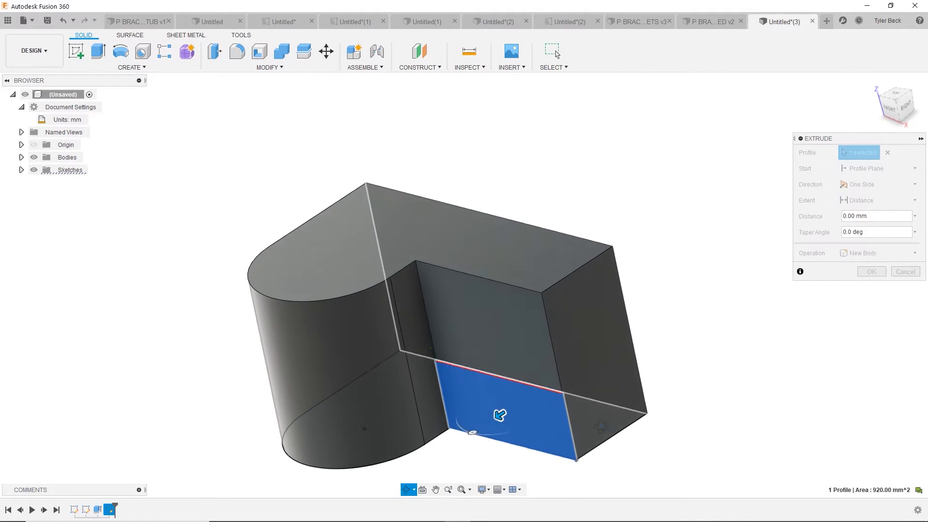
- Drag the 20 mm strip at the inner face's foot outward into a block
drag(472, 430, 480, 430)
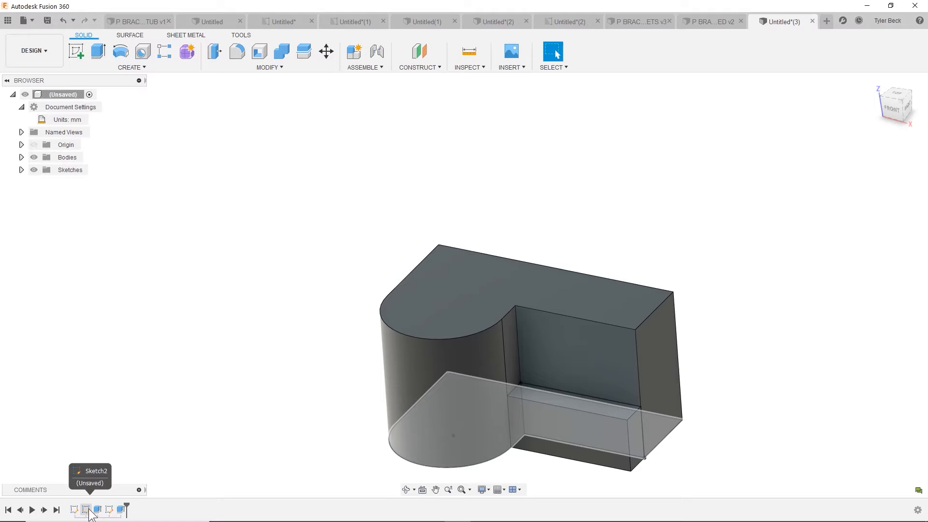
- Close an empty earlier sketch and call up Sketch2's timeline menu
right_click(75, 509)
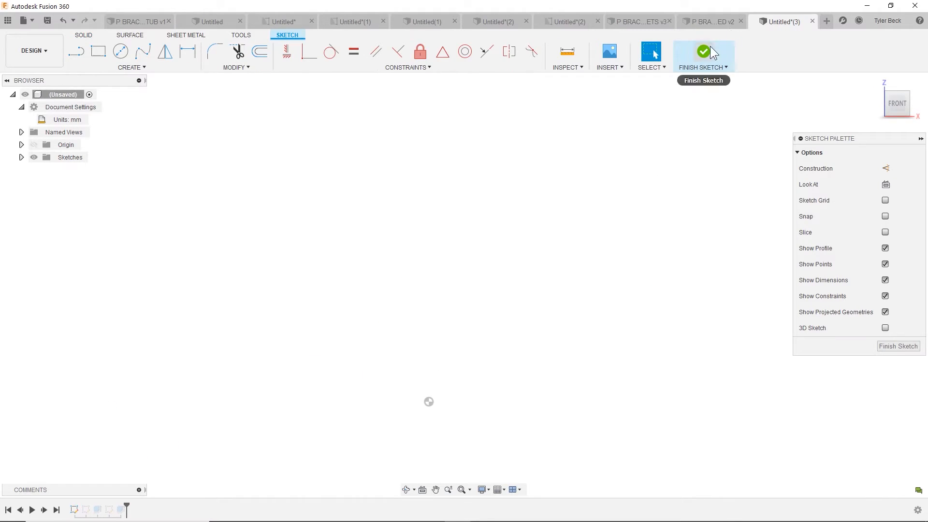
click(703, 51)
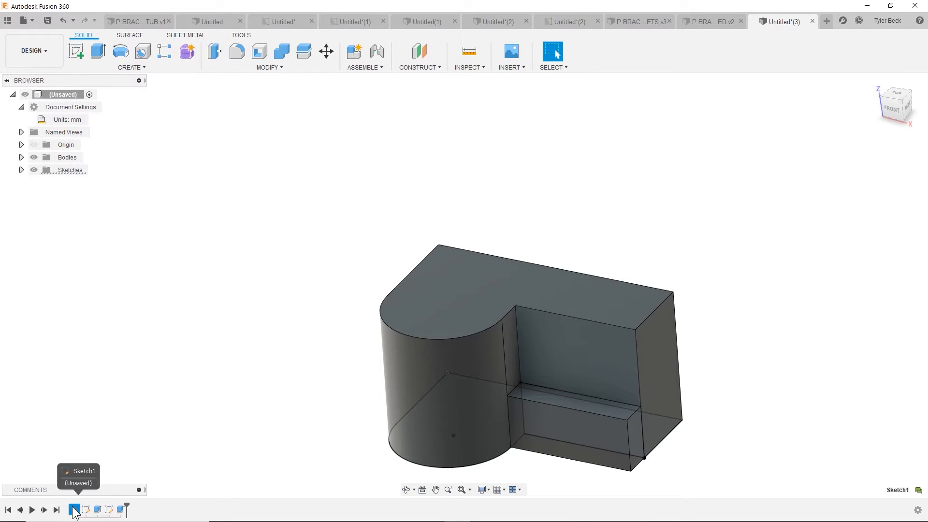
right_click(75, 509)
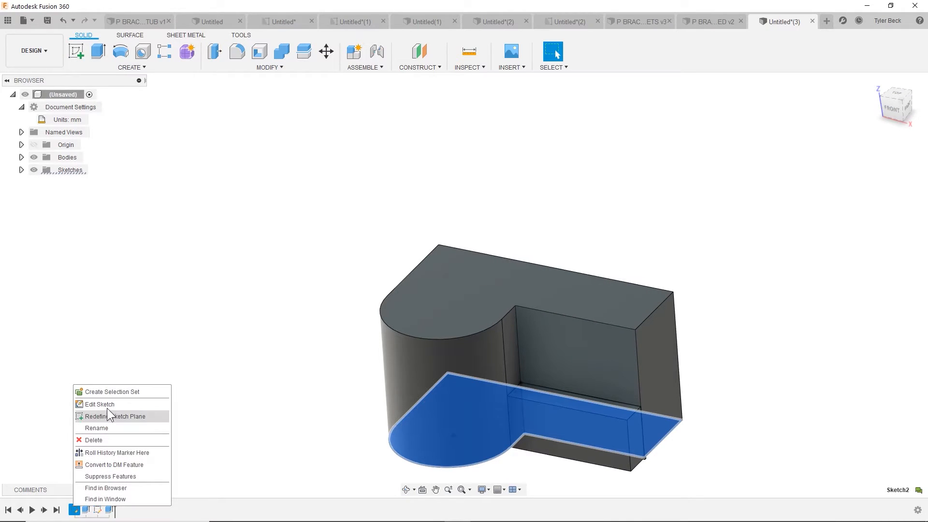
- Edit Sketch2, change the 28 mm step height to 18 mm, and finish
click(99, 403)
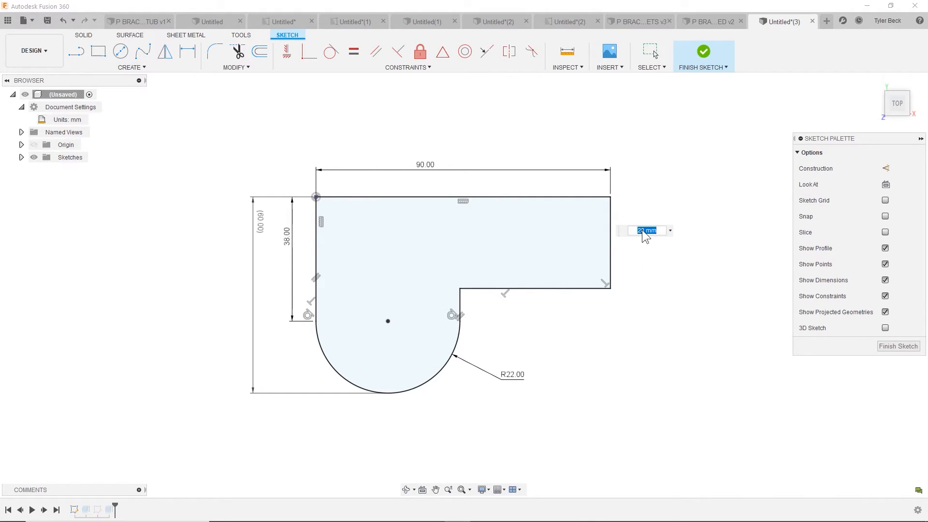
text(18)
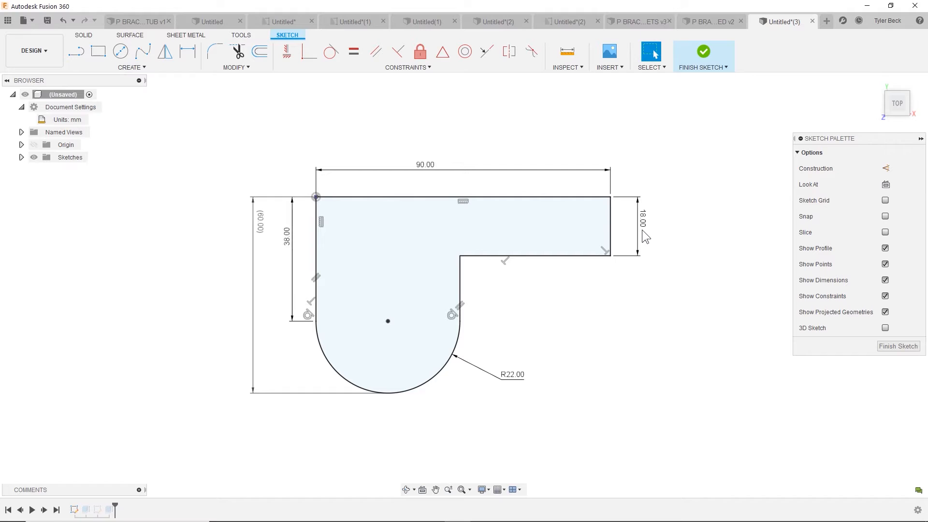
mouse_move(710, 48)
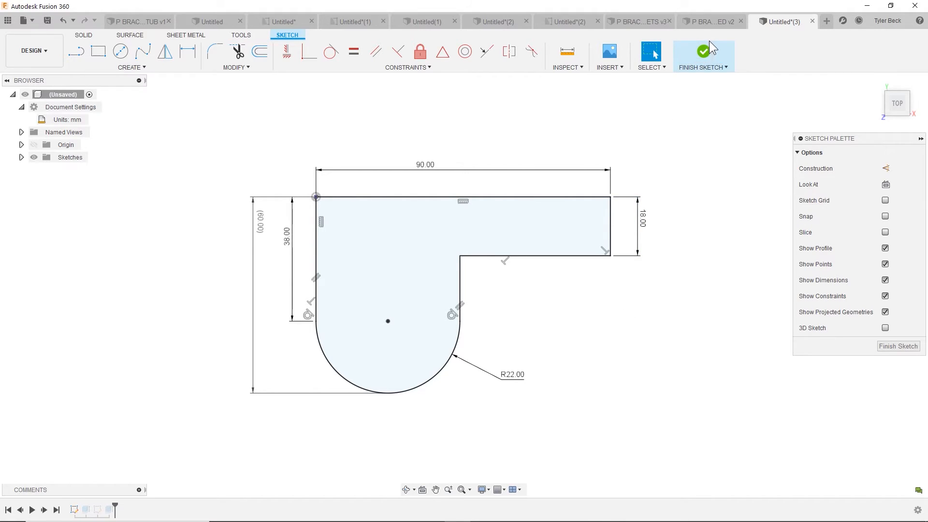
click(702, 55)
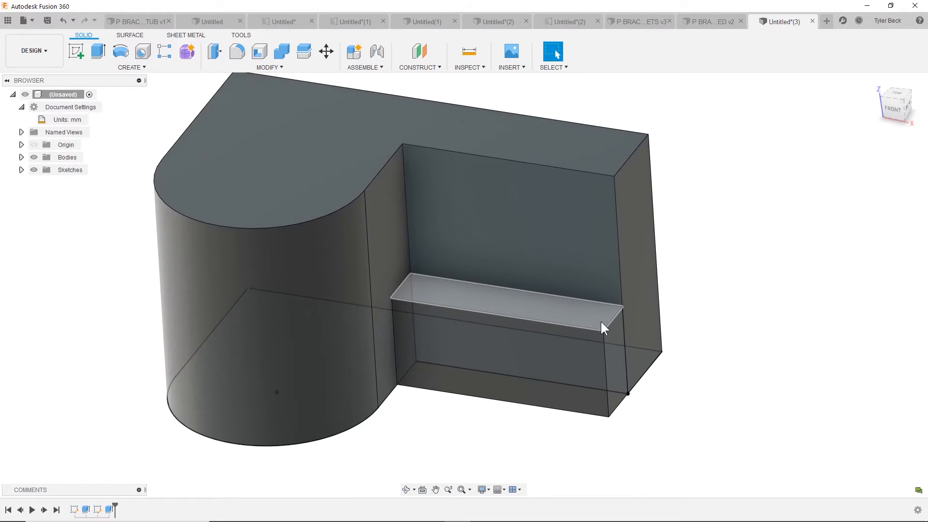
drag(603, 329, 693, 332)
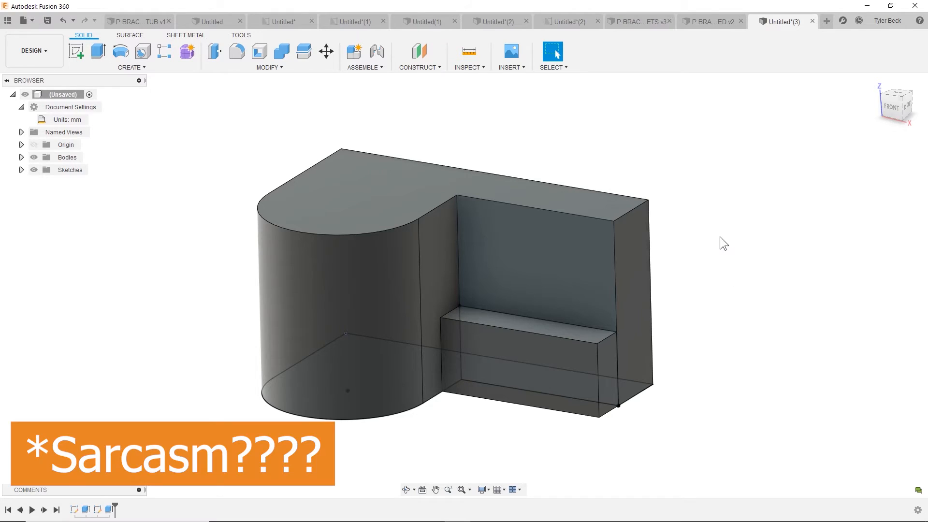
mouse_move(740, 347)
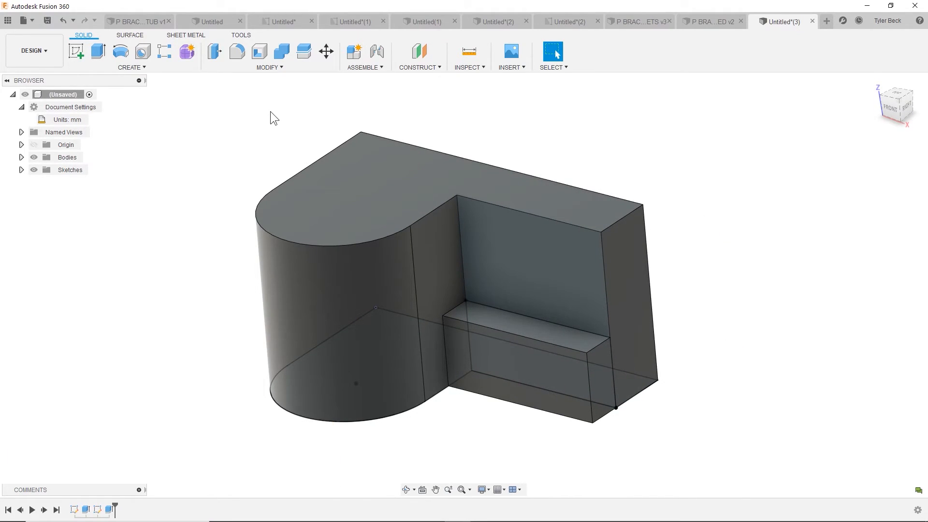
- Draw two Center Diameter circles on the lower block's front face
click(515, 367)
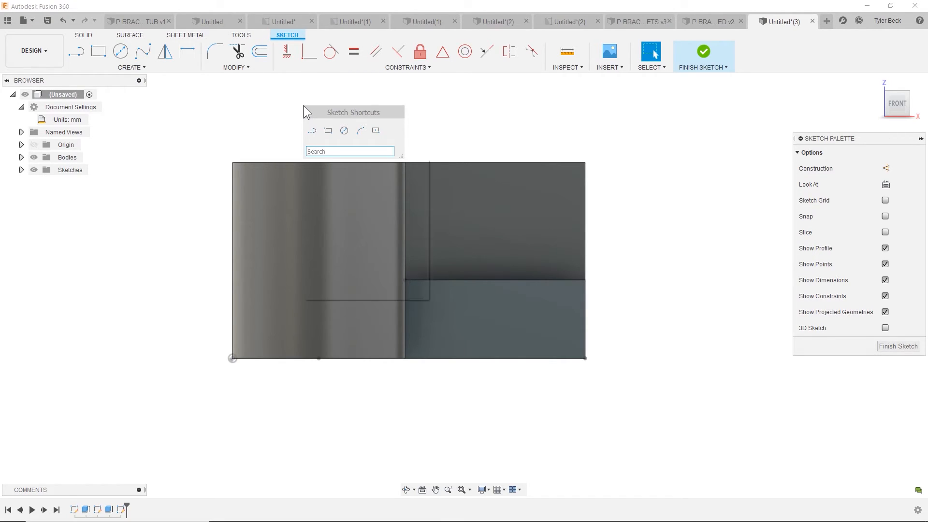
text(circ)
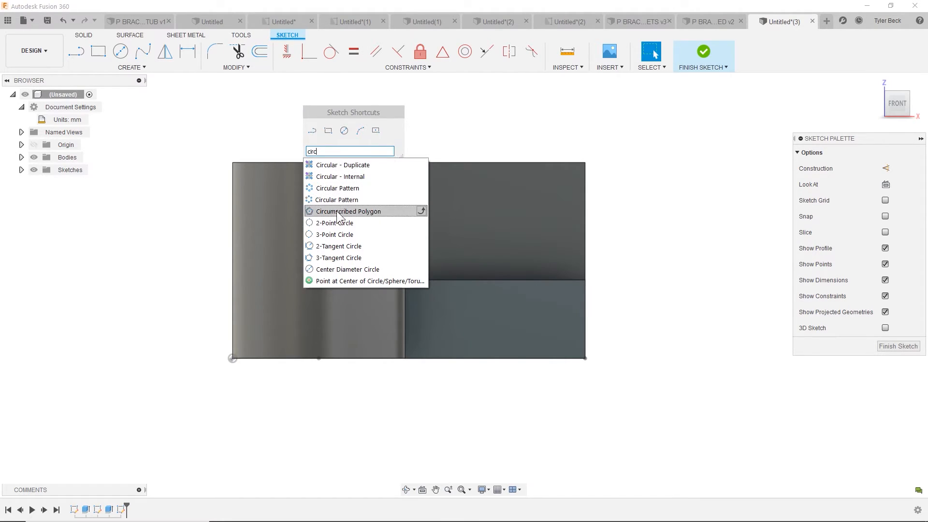
mouse_move(340, 223)
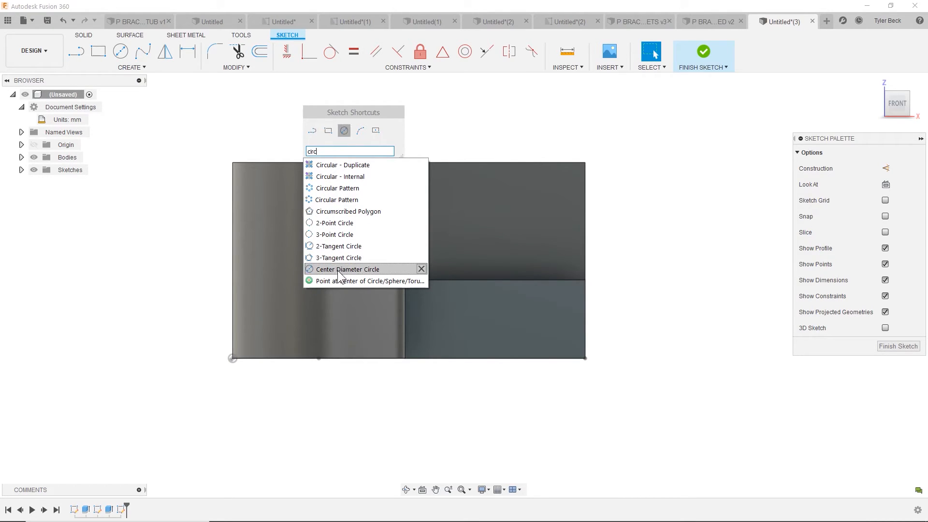
click(348, 269)
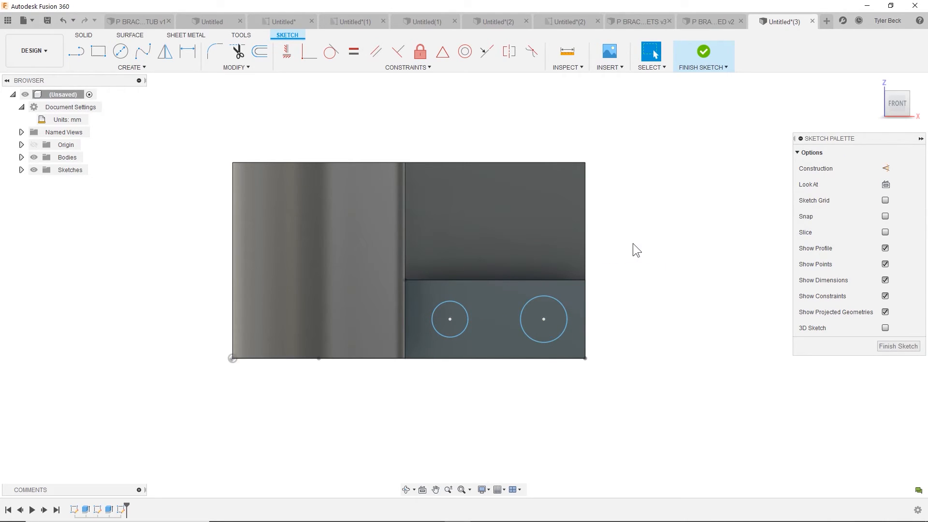
click(543, 320)
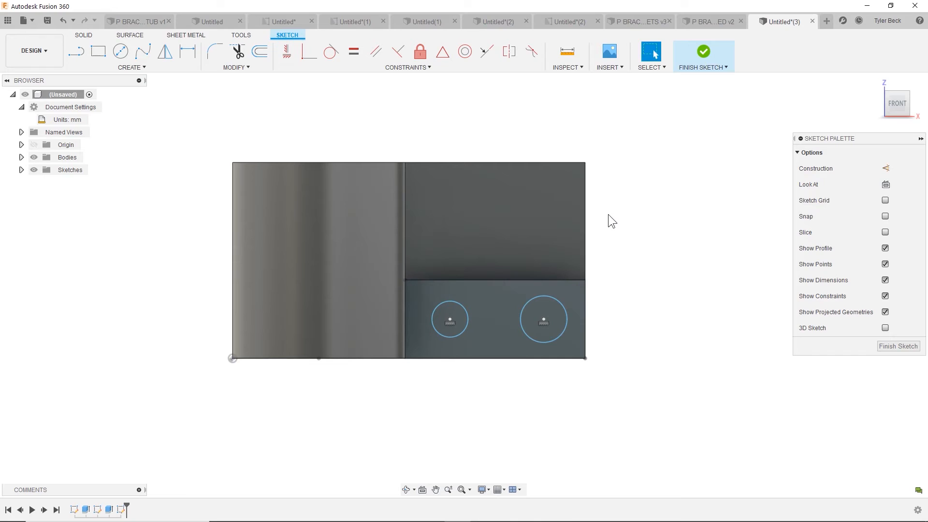
click(450, 320)
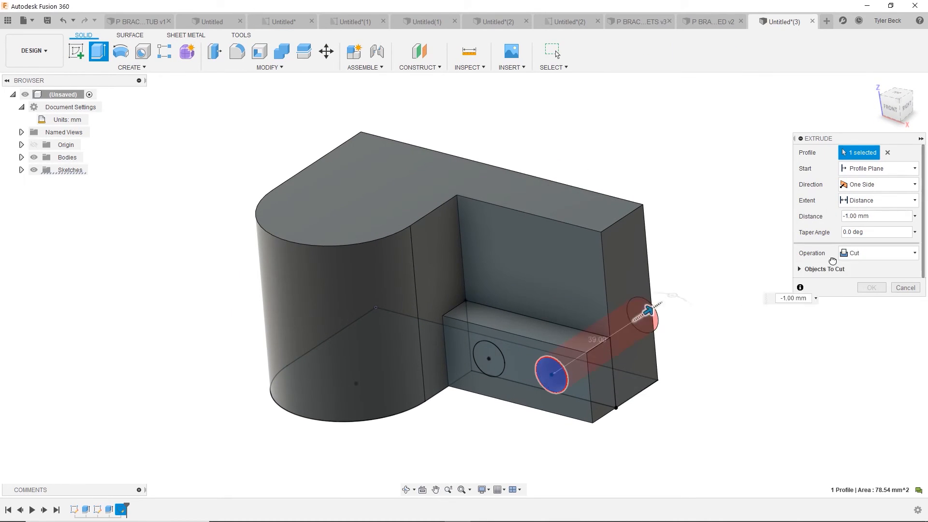
- Extrude-cut both circle profiles with extent All through the lower block
click(488, 361)
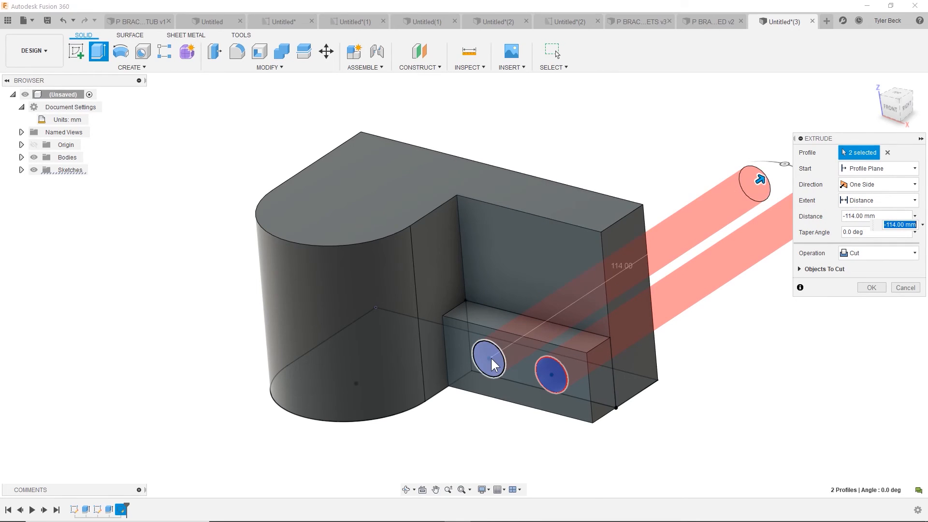
click(488, 361)
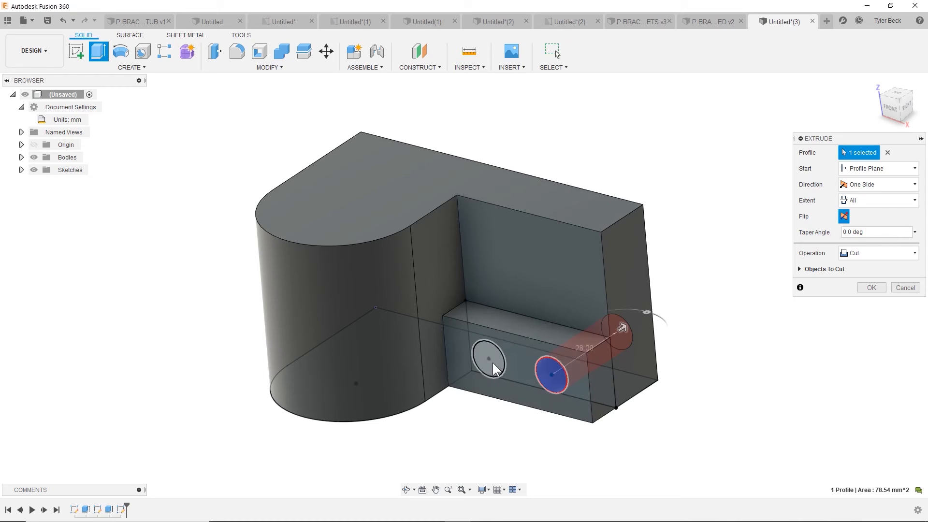
click(488, 360)
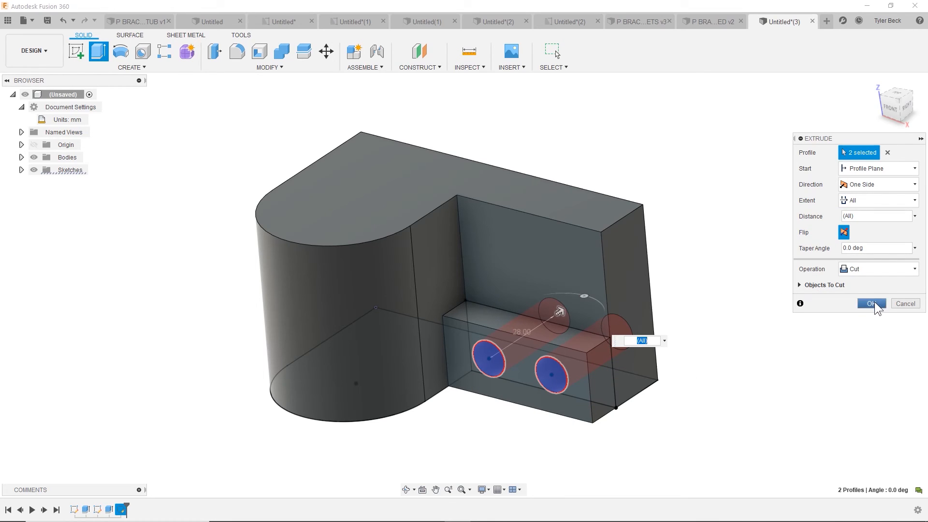
click(870, 303)
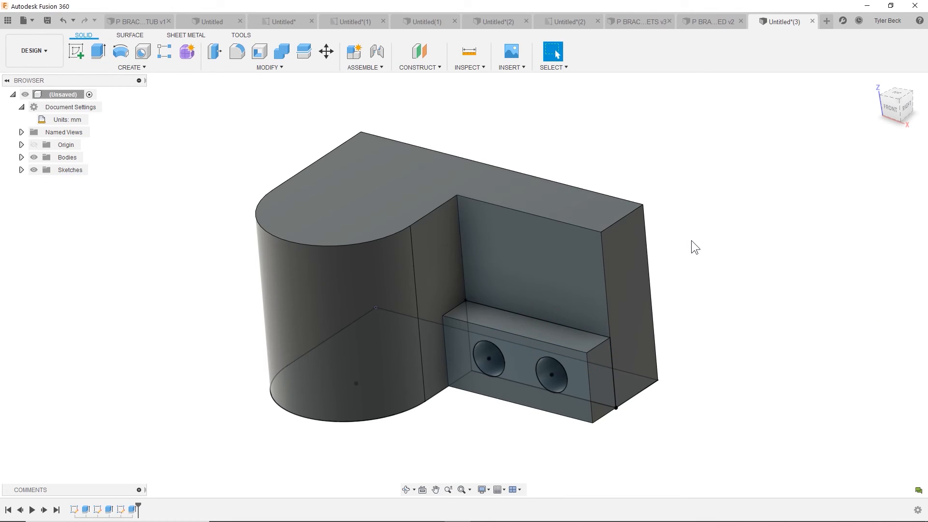
drag(694, 246, 332, 235)
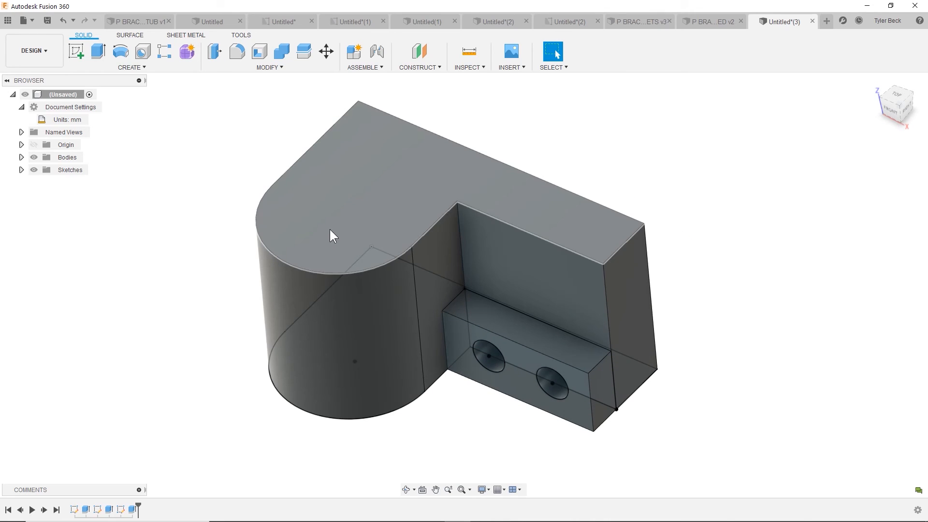
- Start a sketch on the bracket's top face and draw a 20 mm diameter circle
click(349, 210)
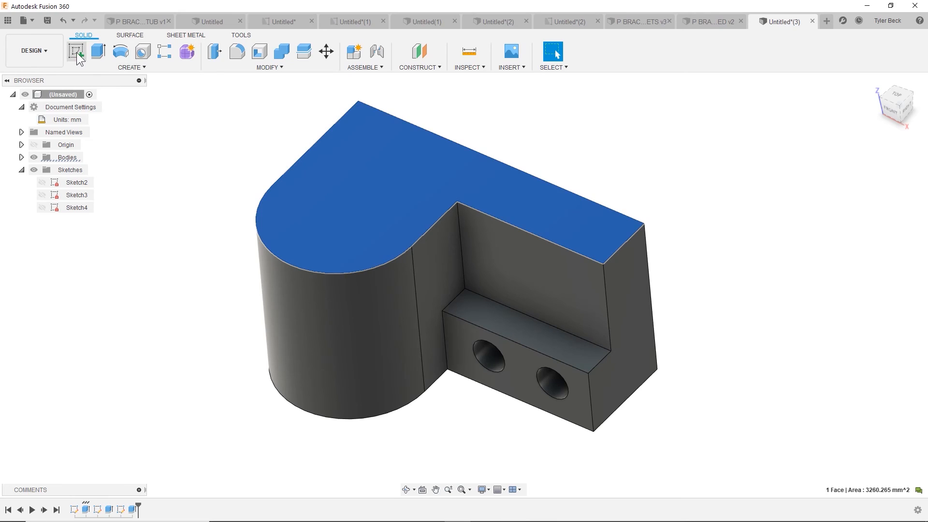
click(76, 51)
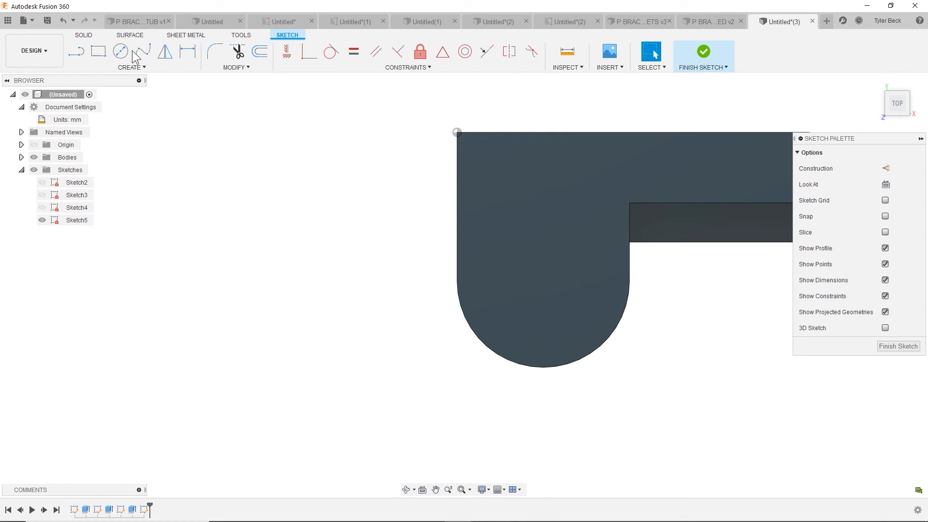
click(121, 52)
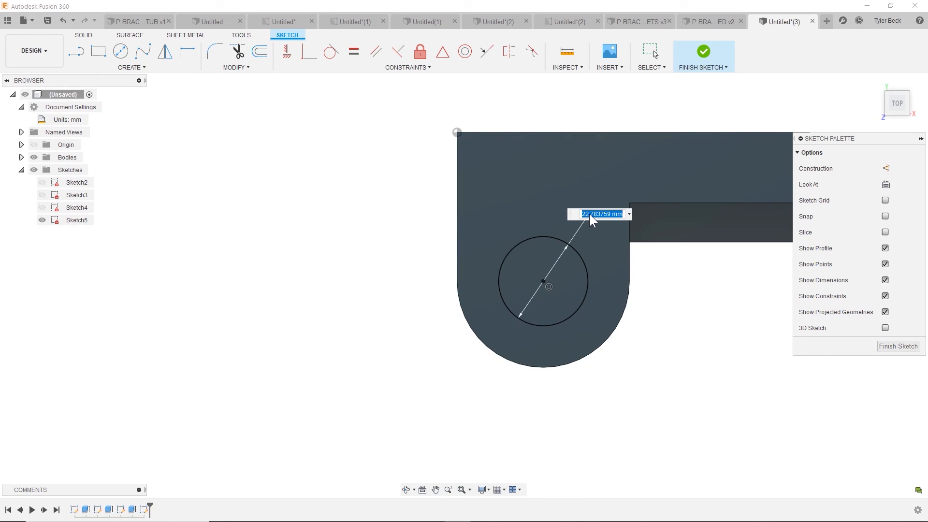
text(20)
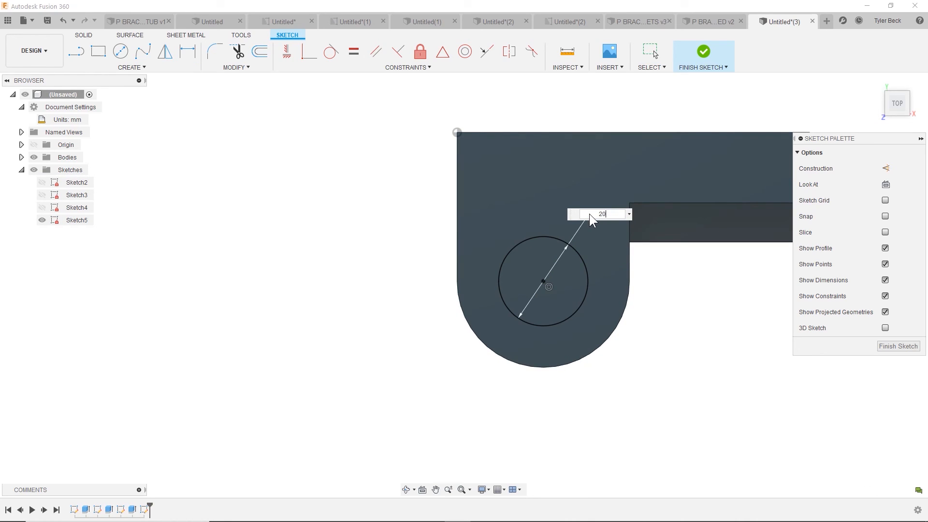